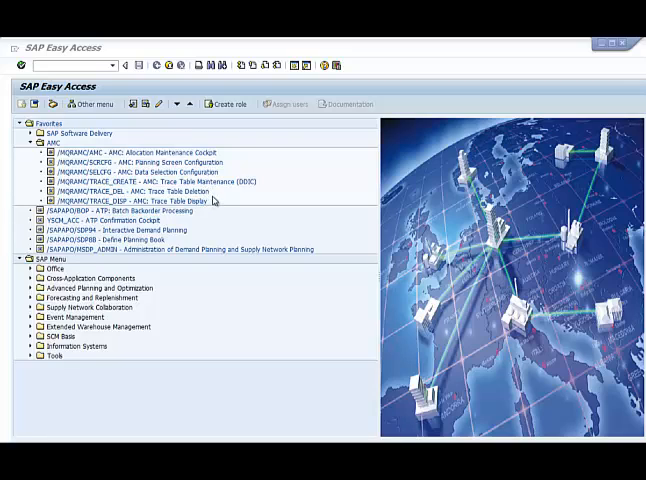
mouse_move(188, 168)
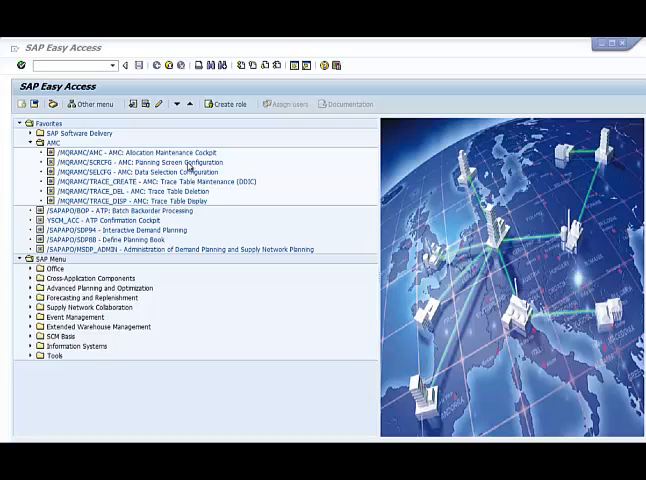
Launch the AMC Allocation Maintenance Cockpit from the favorites list.
double_click(142, 152)
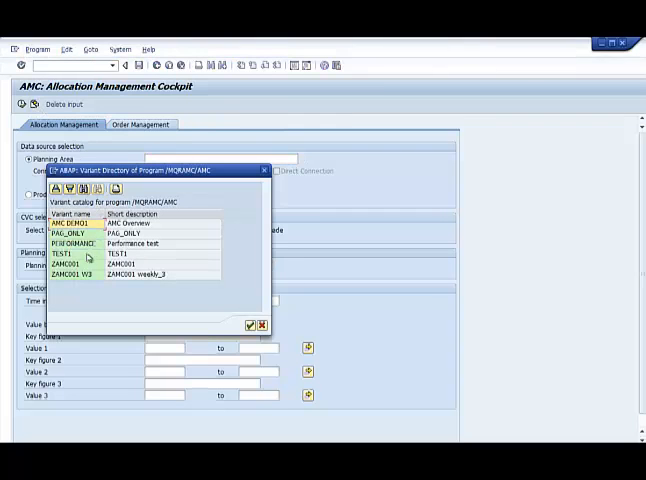
Load the ZAMC001 selection variant and execute it to show the 3-CVC weekly allocation grid.
double_click(70, 266)
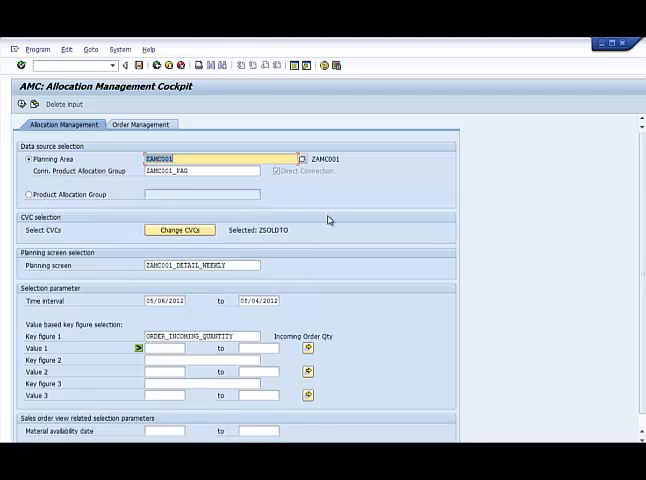
mouse_move(428, 224)
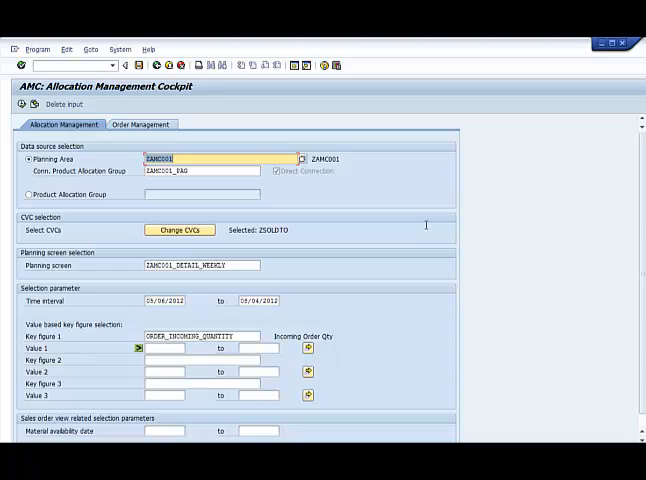
mouse_move(246, 138)
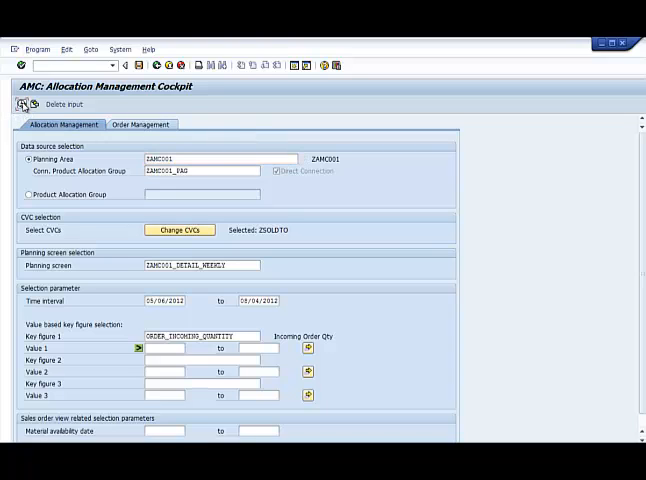
left_click(20, 104)
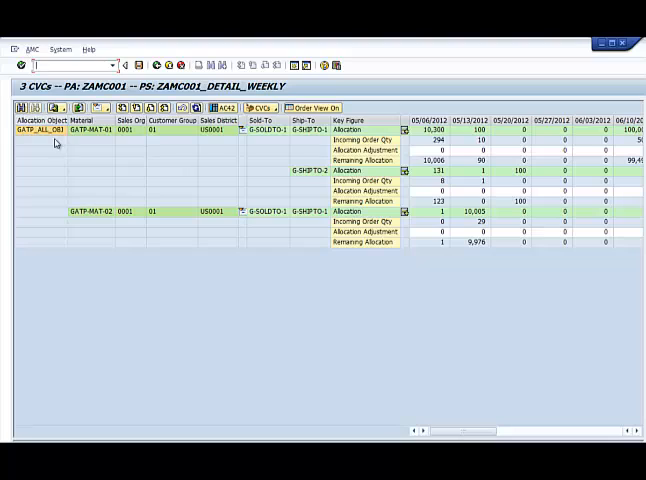
mouse_move(252, 258)
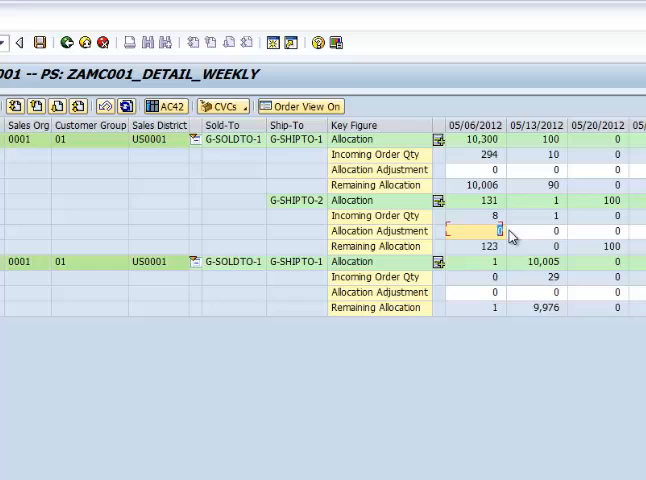
Enter adjustment 99 for G-SHIPTO-2 in week 05/06/2012, raising allocation to 230.
type("99")
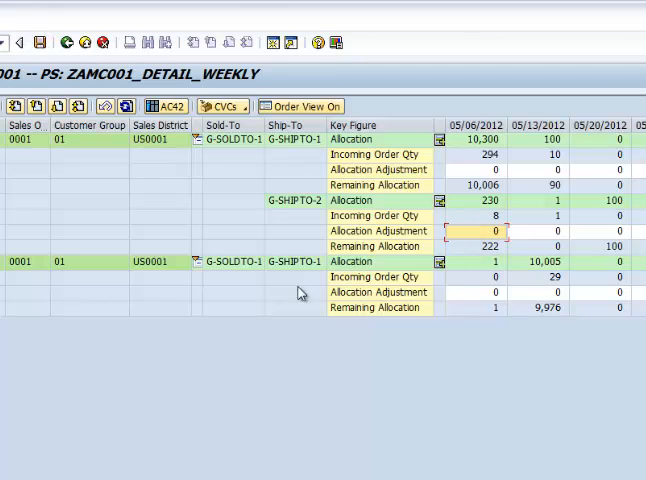
mouse_move(392, 336)
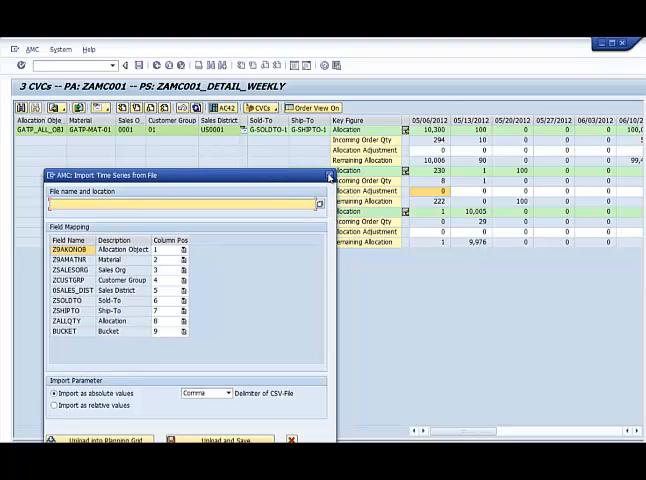
left_click(330, 174)
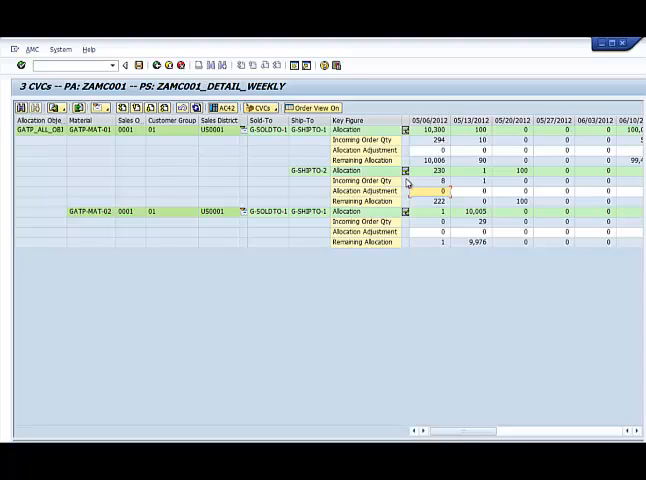
Load G-SHIPTO-2's sales orders into the order worklist, then return to SAP Easy Access.
left_click(310, 108)
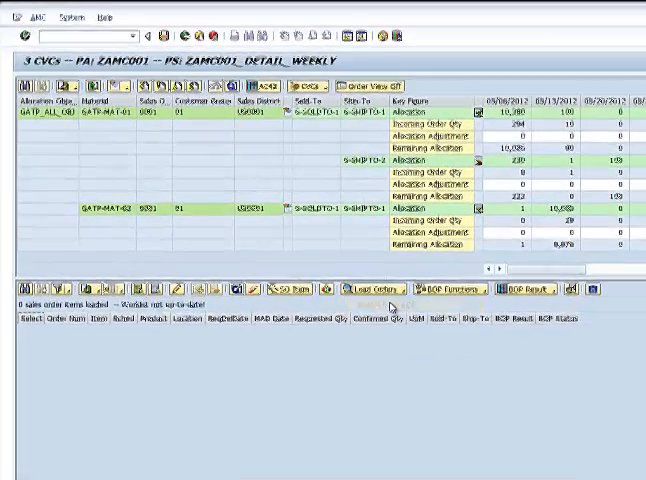
left_click(370, 290)
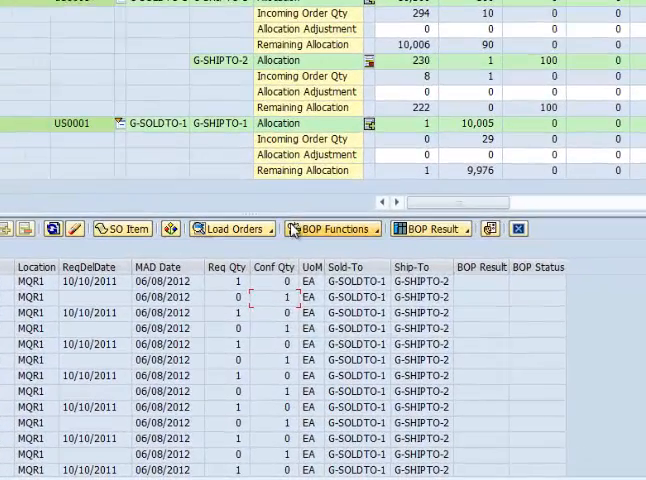
left_click(332, 228)
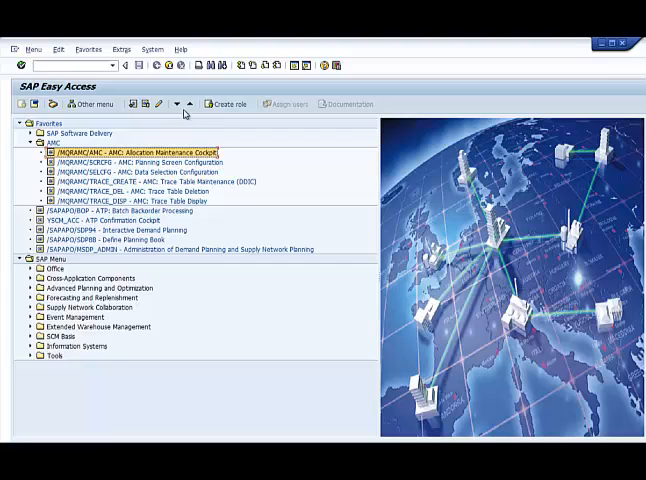
mouse_move(208, 202)
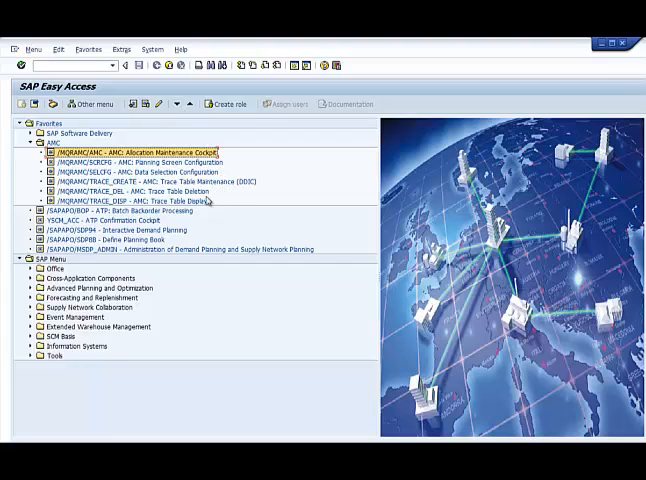
left_click(136, 200)
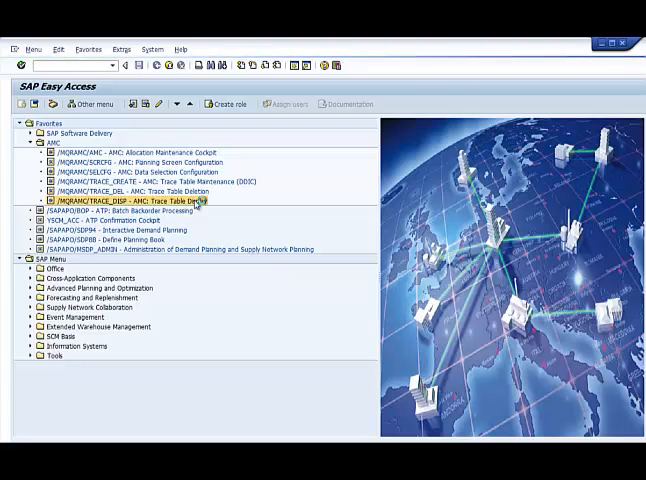
Display the AMC trace table listing three manual changes for the ZAMC001 detail-weekly screen.
double_click(130, 200)
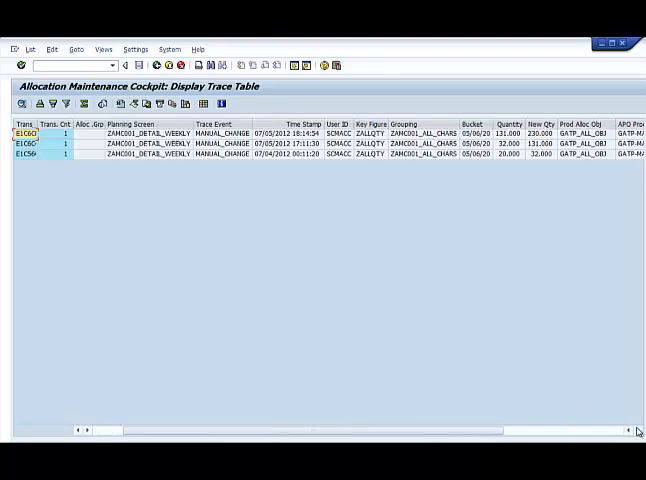
scroll("right", 3)
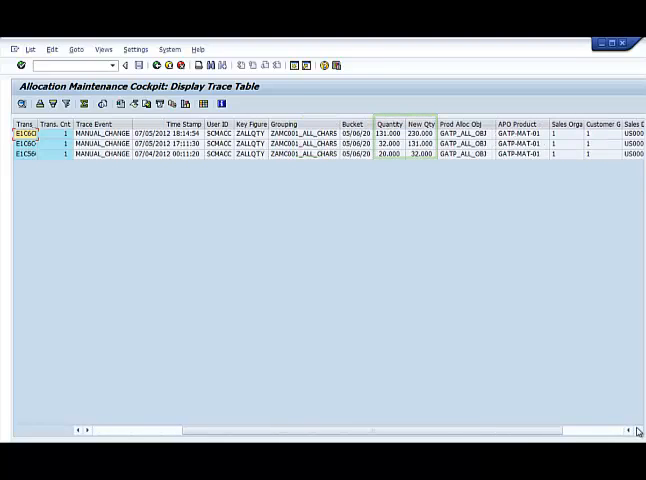